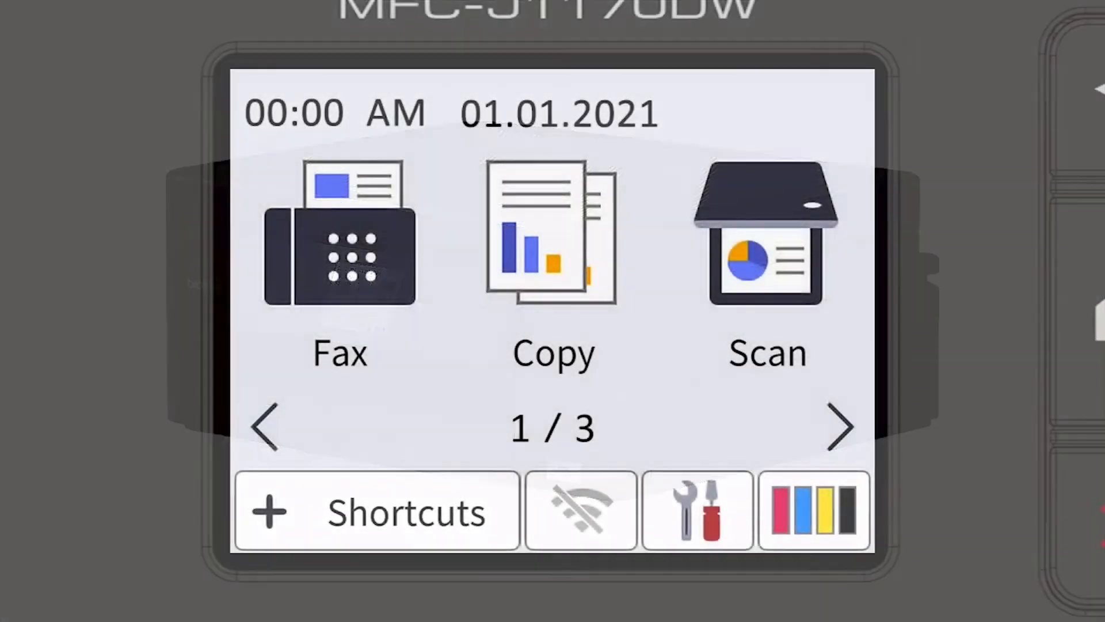
Navigate through Settings, All Settings and Network to the WLAN(Wi-Fi) options.
click(696, 510)
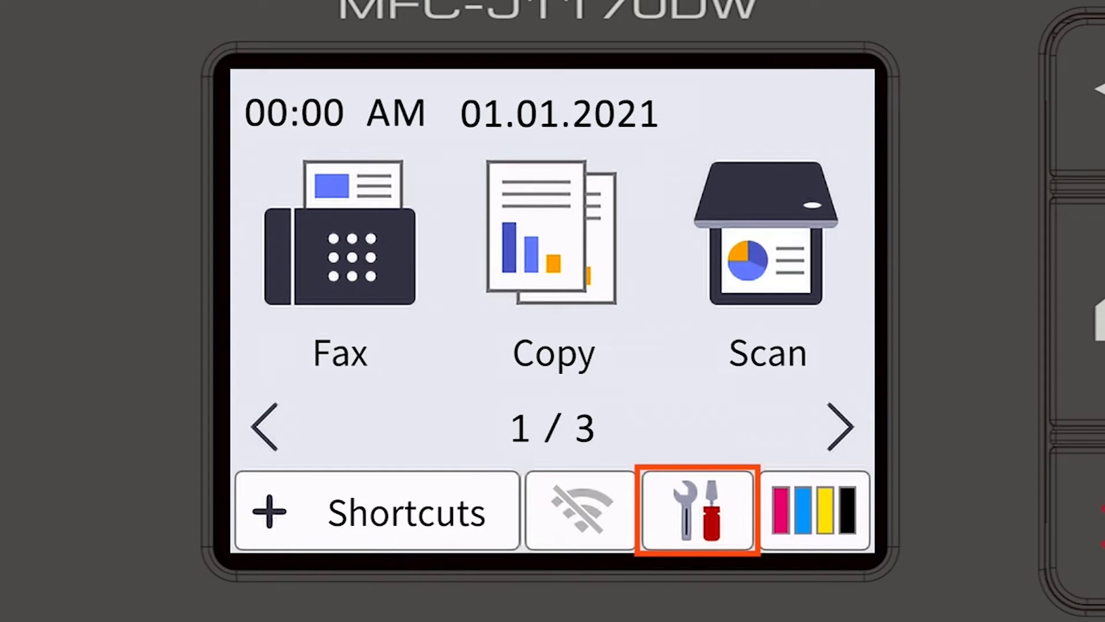
click(696, 510)
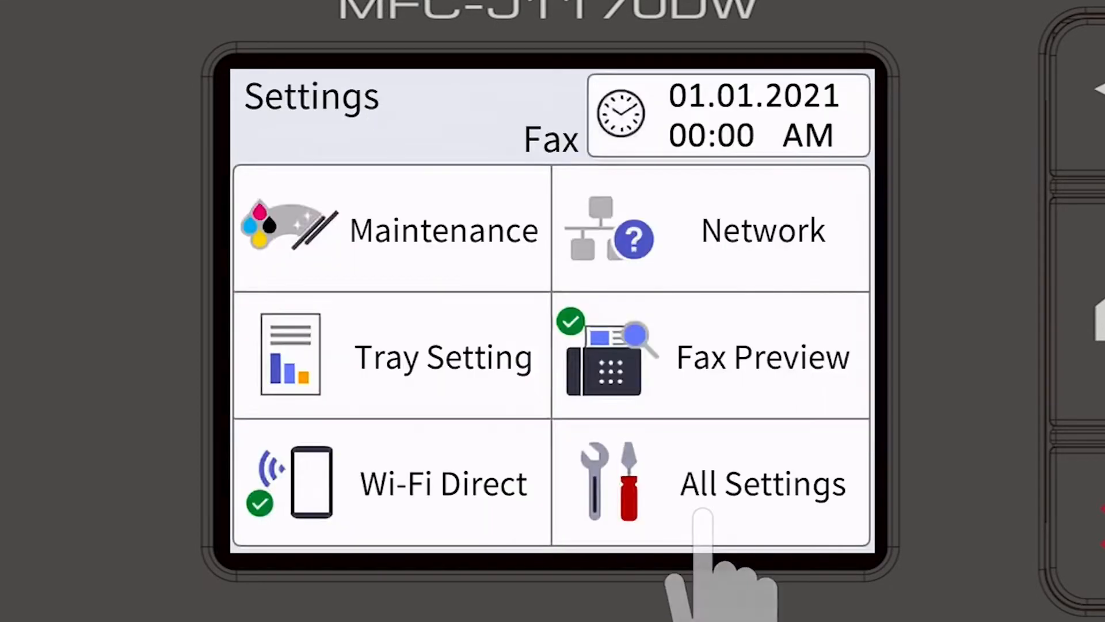
click(708, 230)
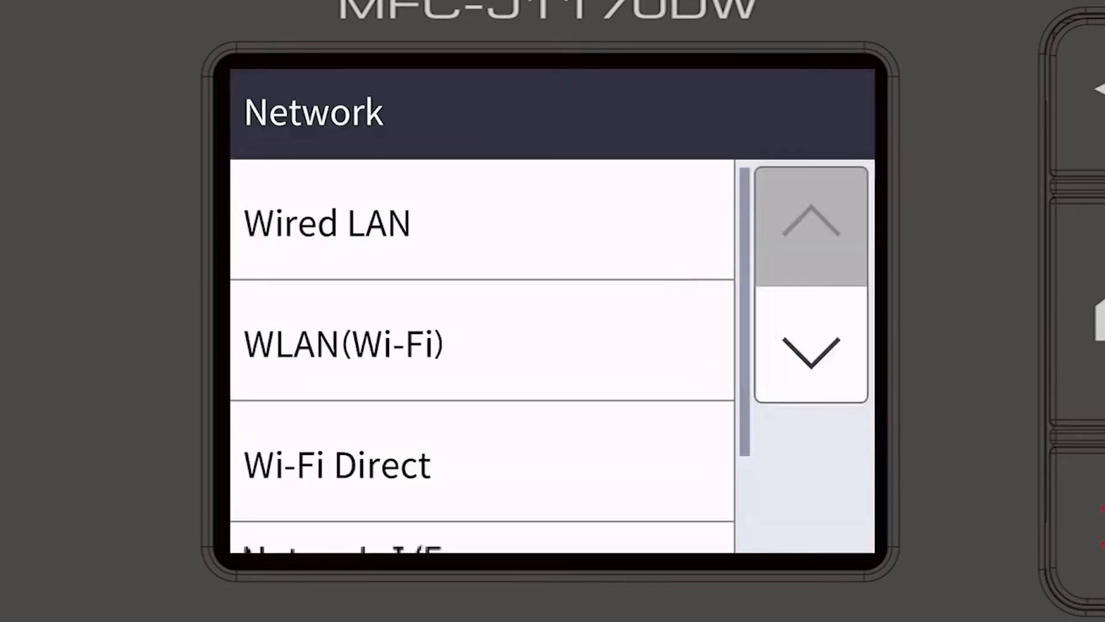
click(343, 344)
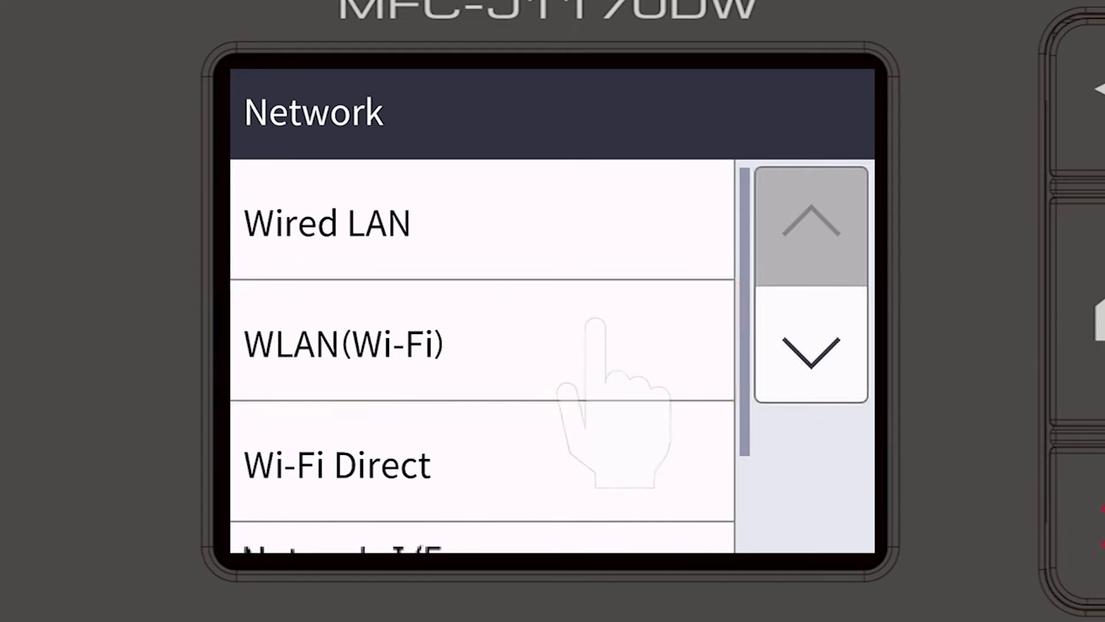
click(343, 344)
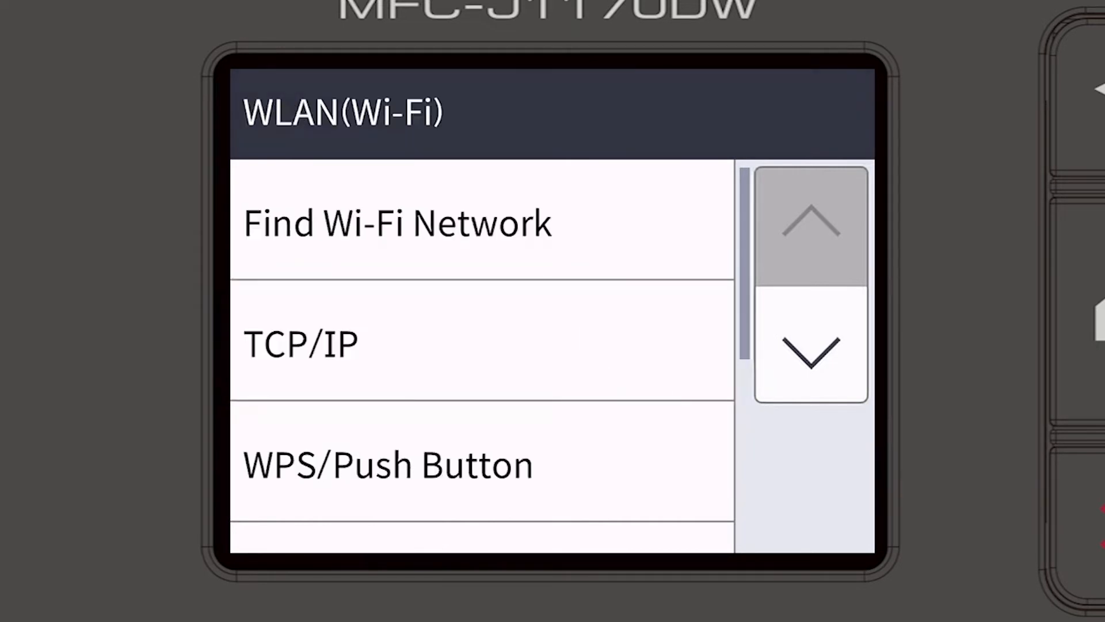
Start Find Wi-Fi Network to search for nearby networks.
click(398, 222)
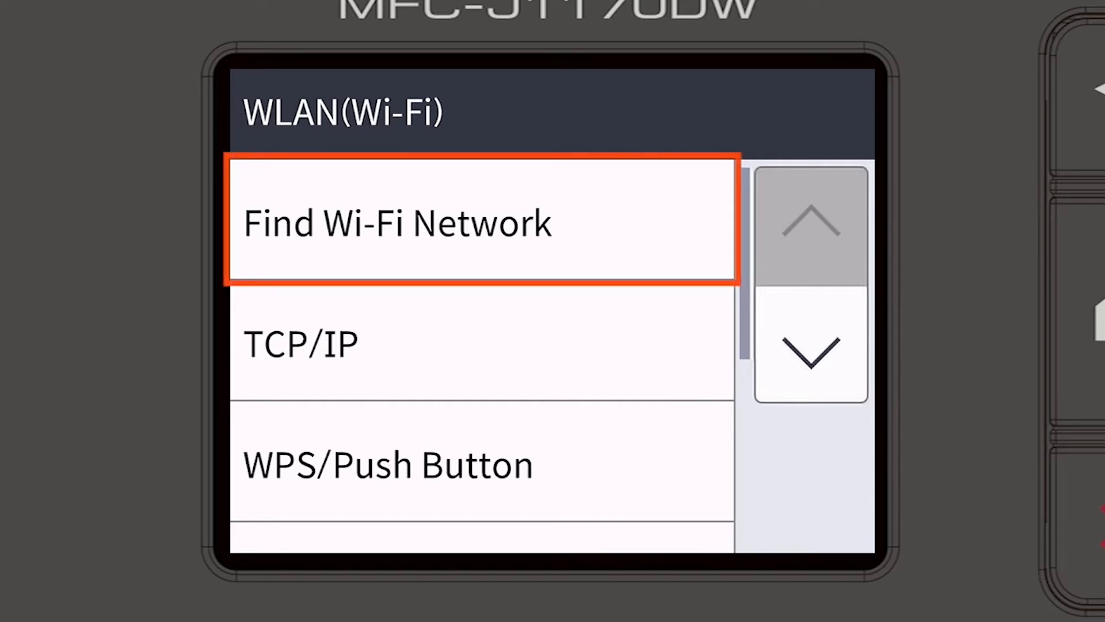
click(396, 222)
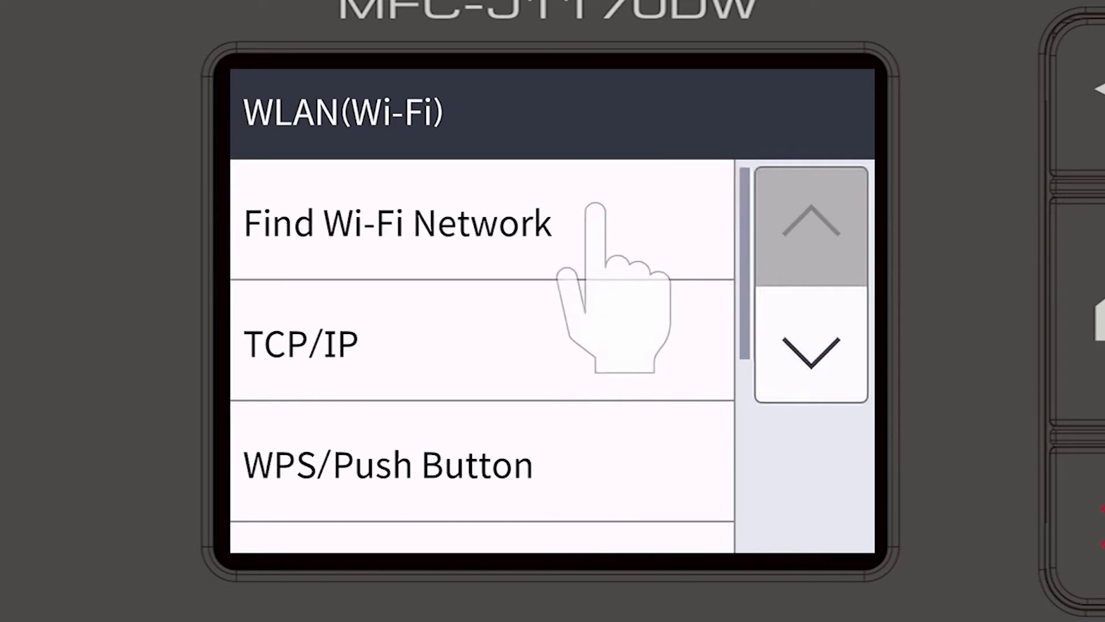
click(396, 222)
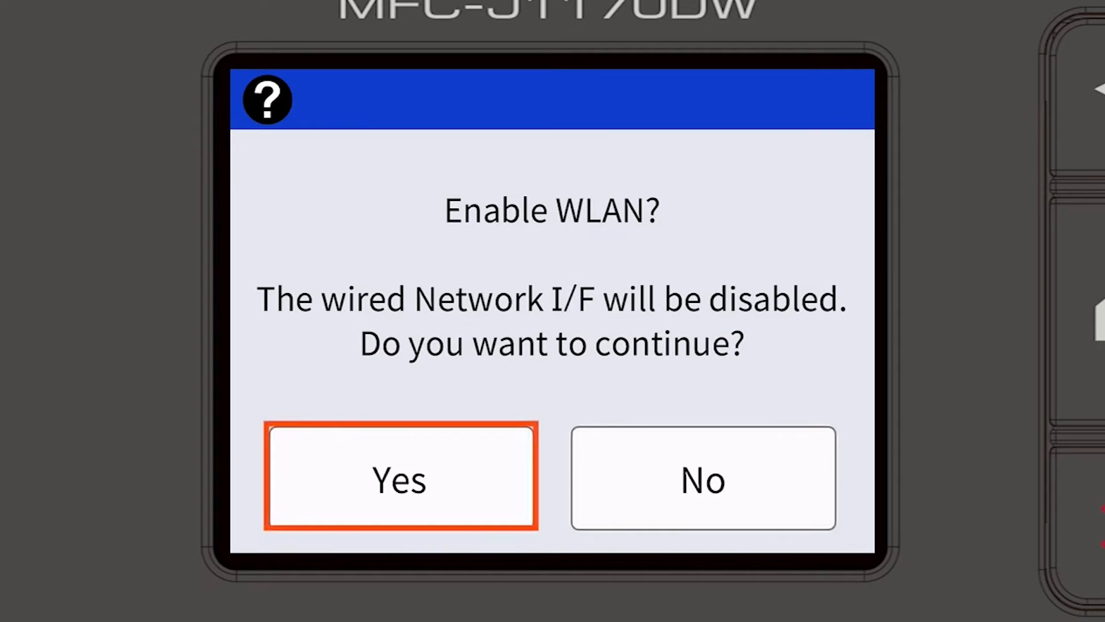
Enable WLAN (disabling wired), select the HELLO SSID and confirm it to reach key entry.
click(399, 478)
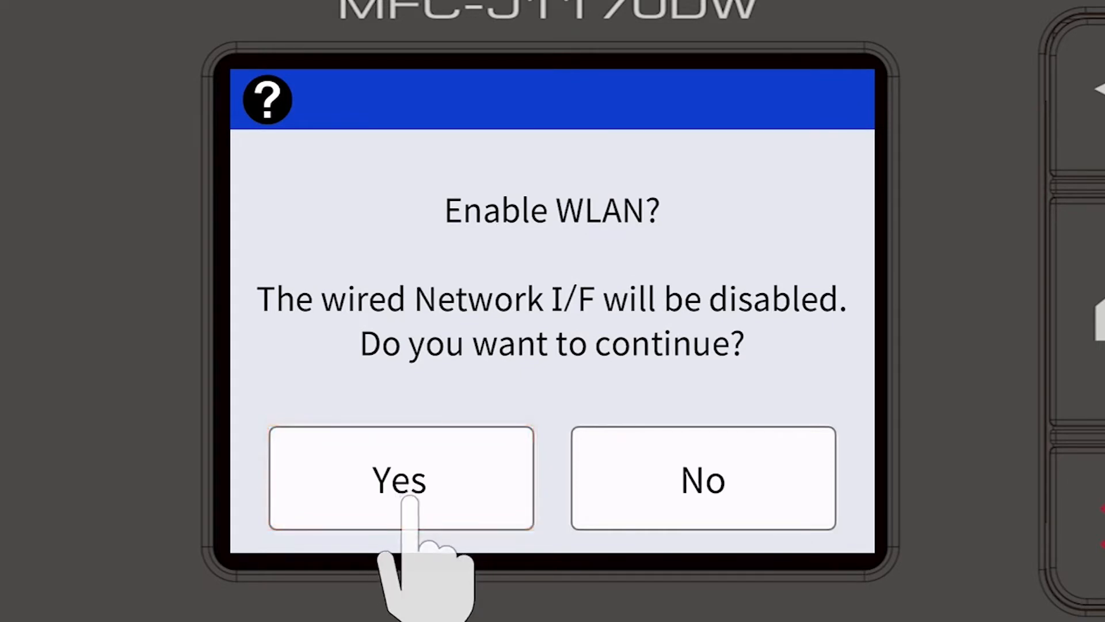
click(400, 478)
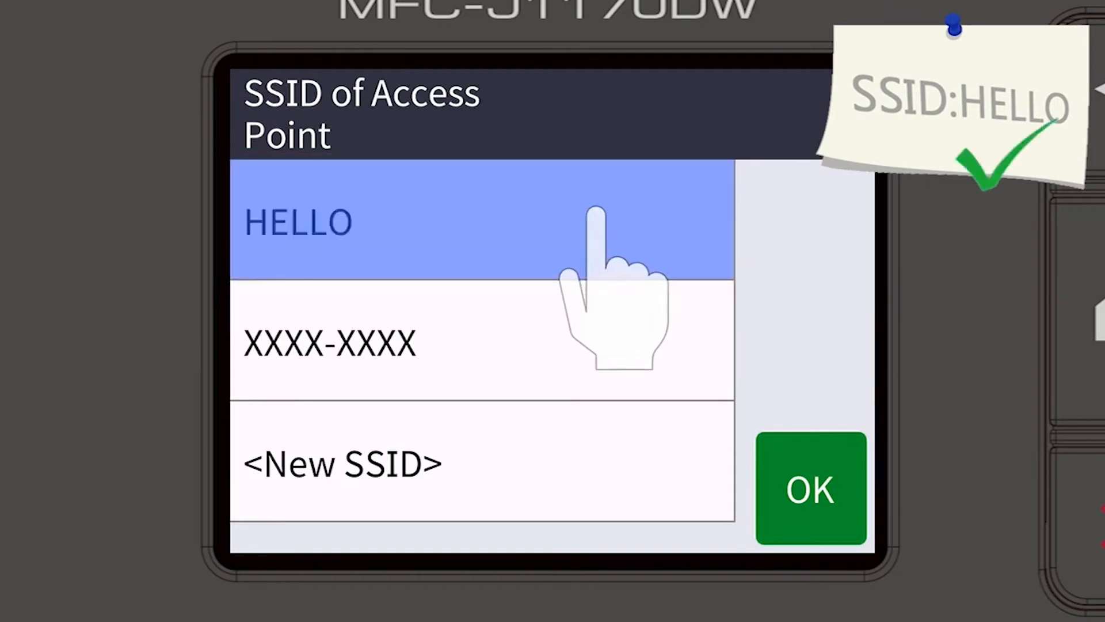
click(810, 489)
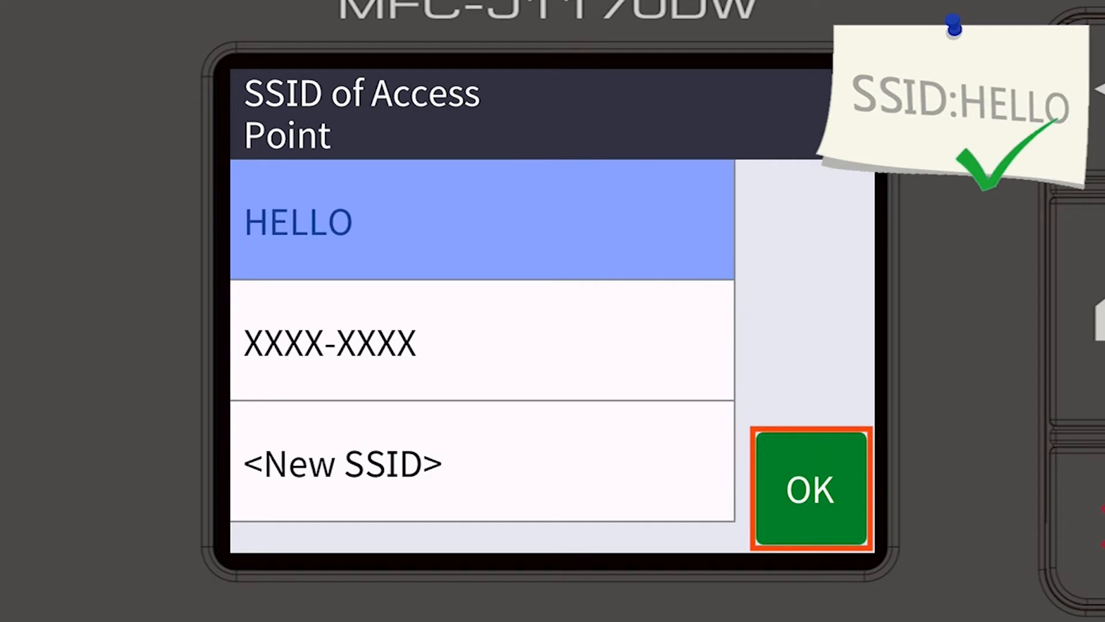
click(810, 486)
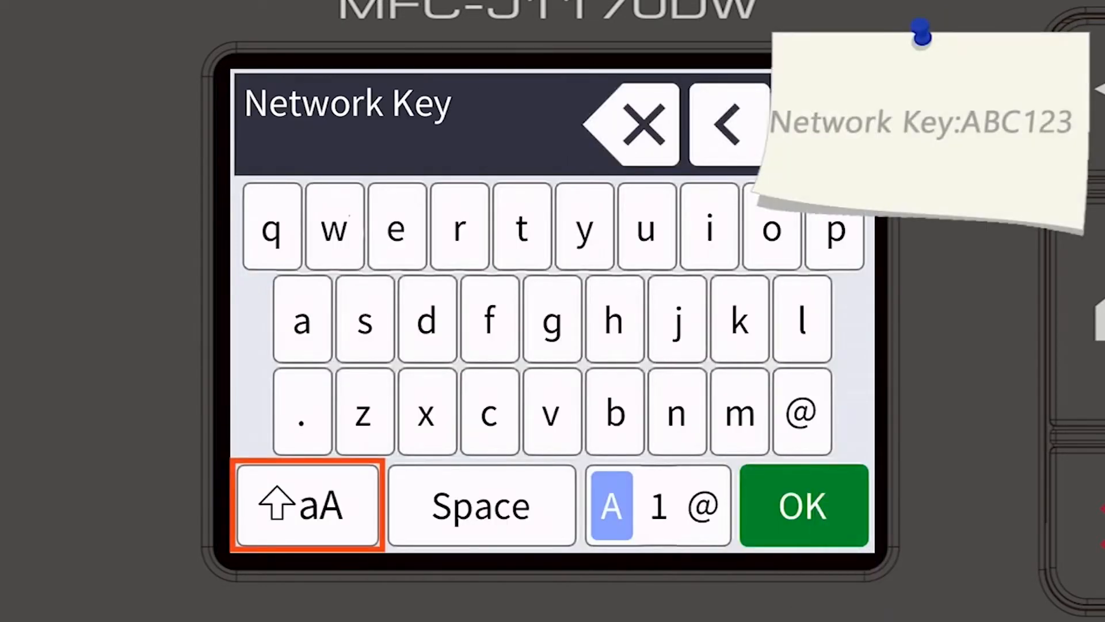
click(306, 505)
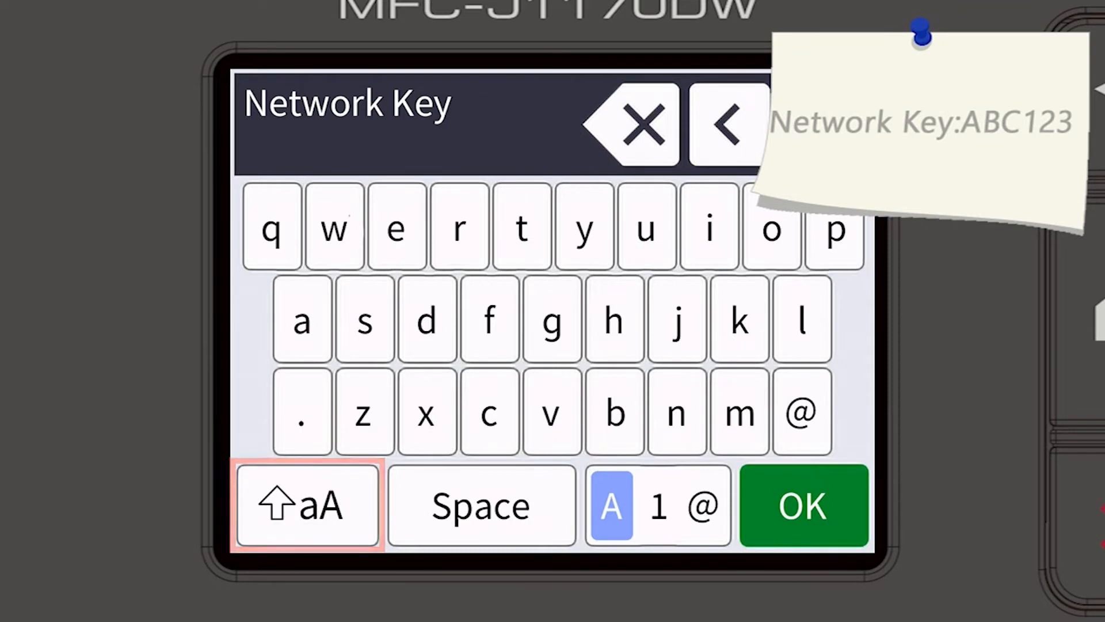
click(306, 505)
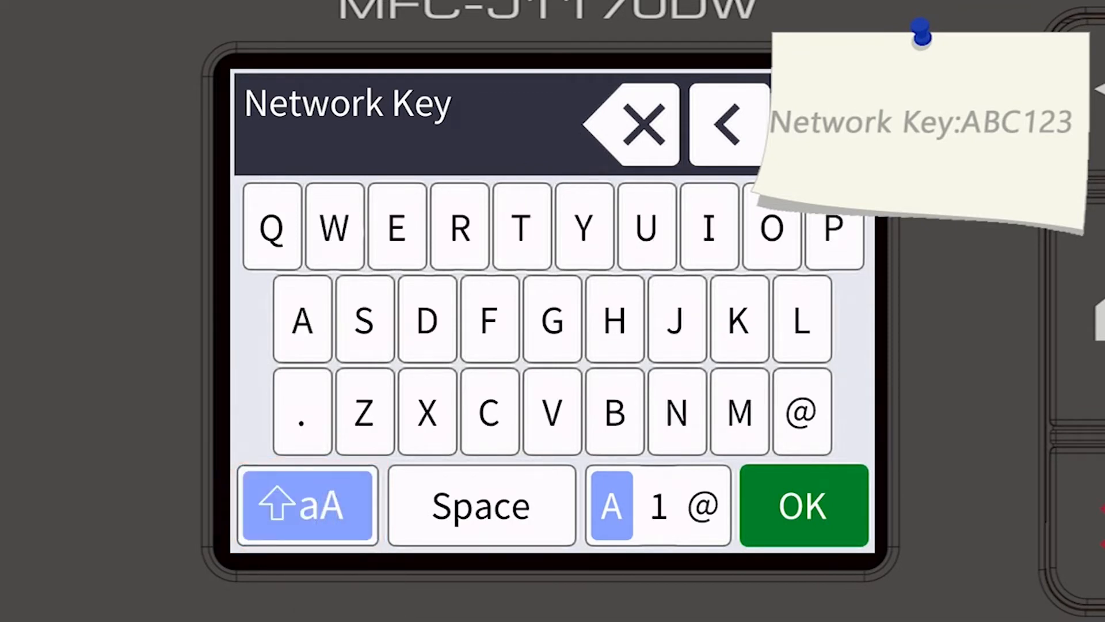
click(613, 412)
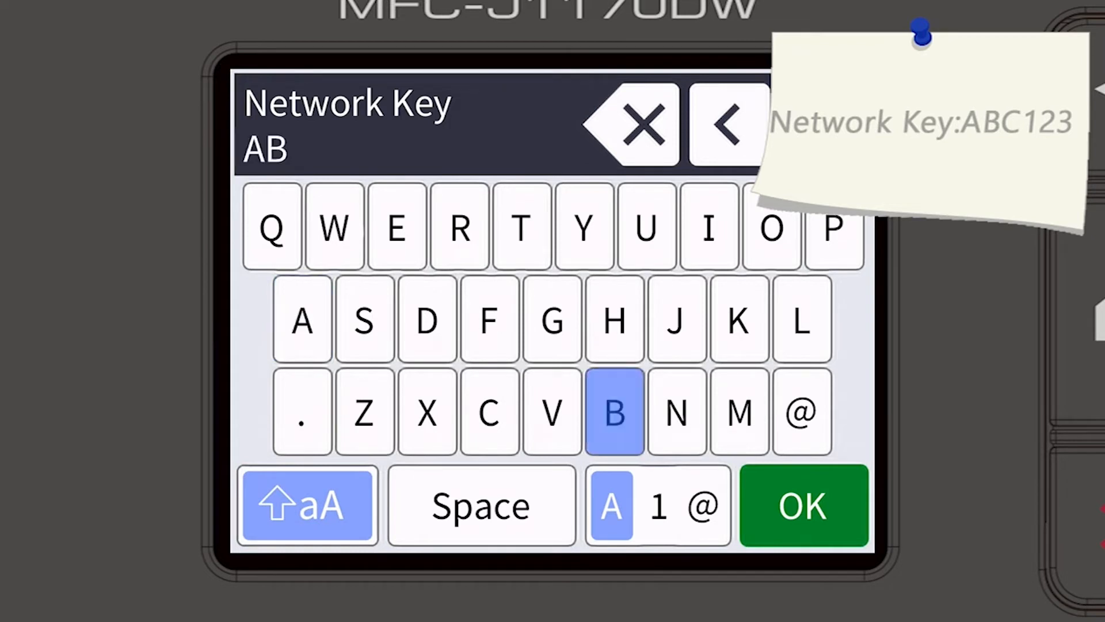
click(489, 412)
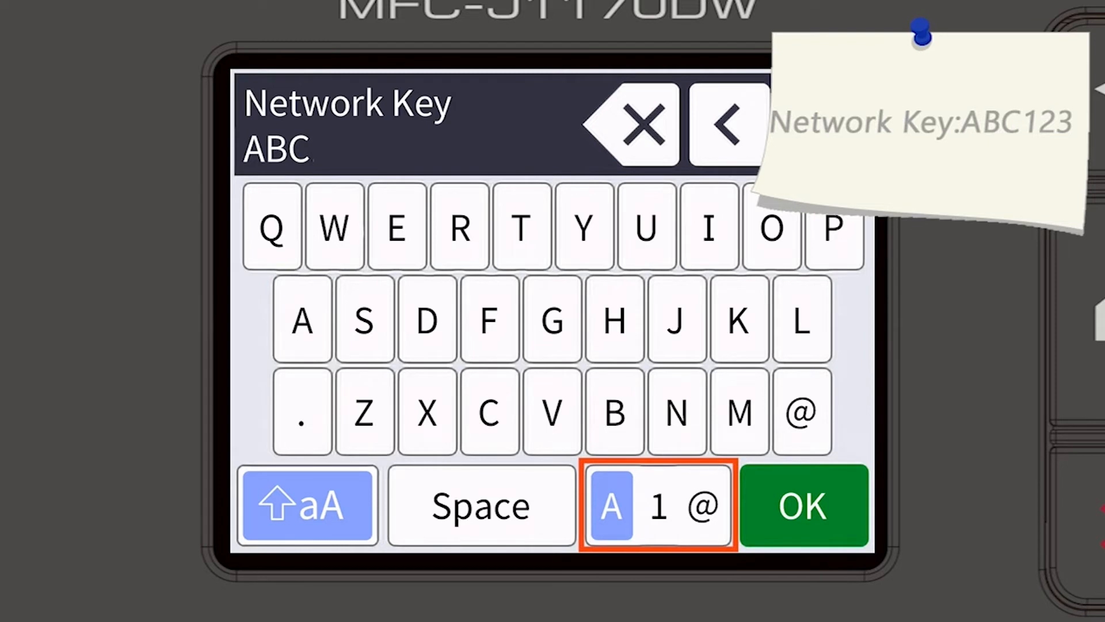
click(658, 504)
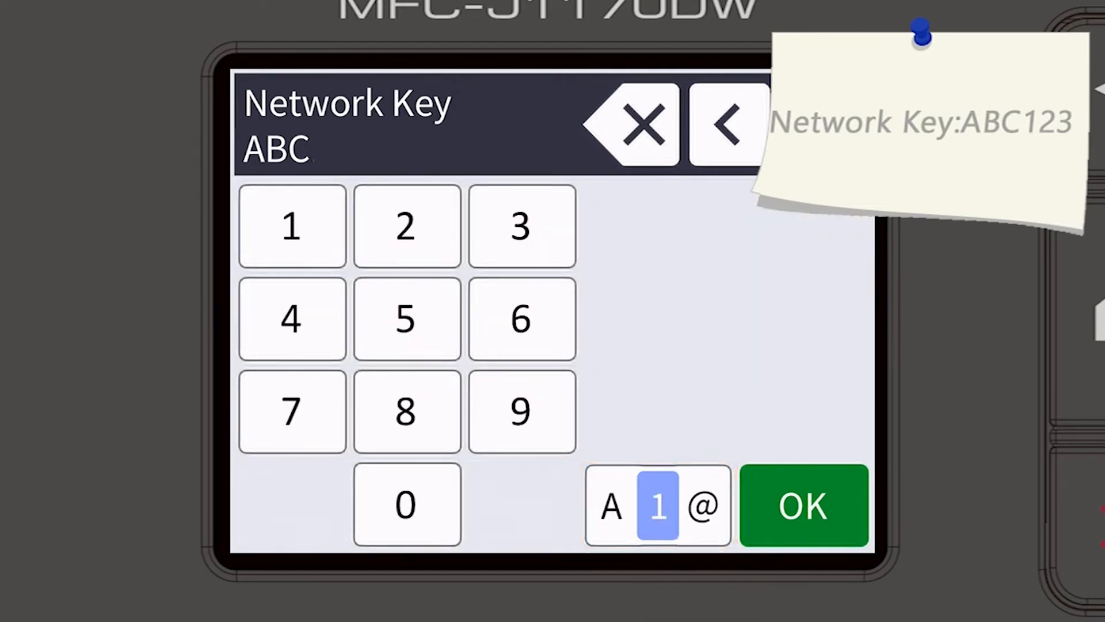
click(406, 226)
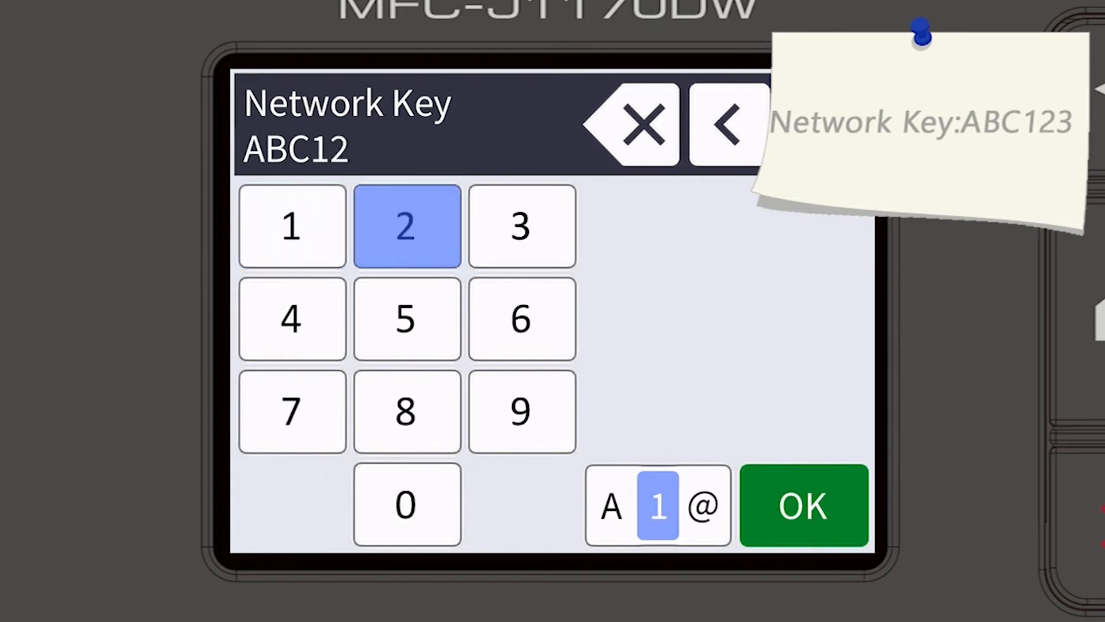
click(522, 225)
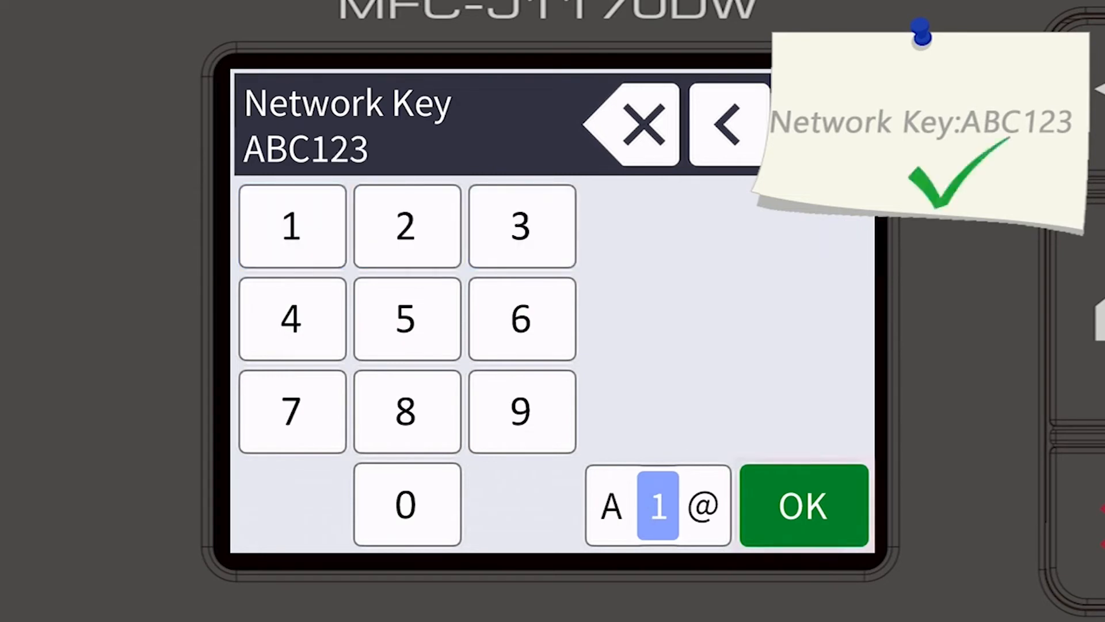
click(802, 504)
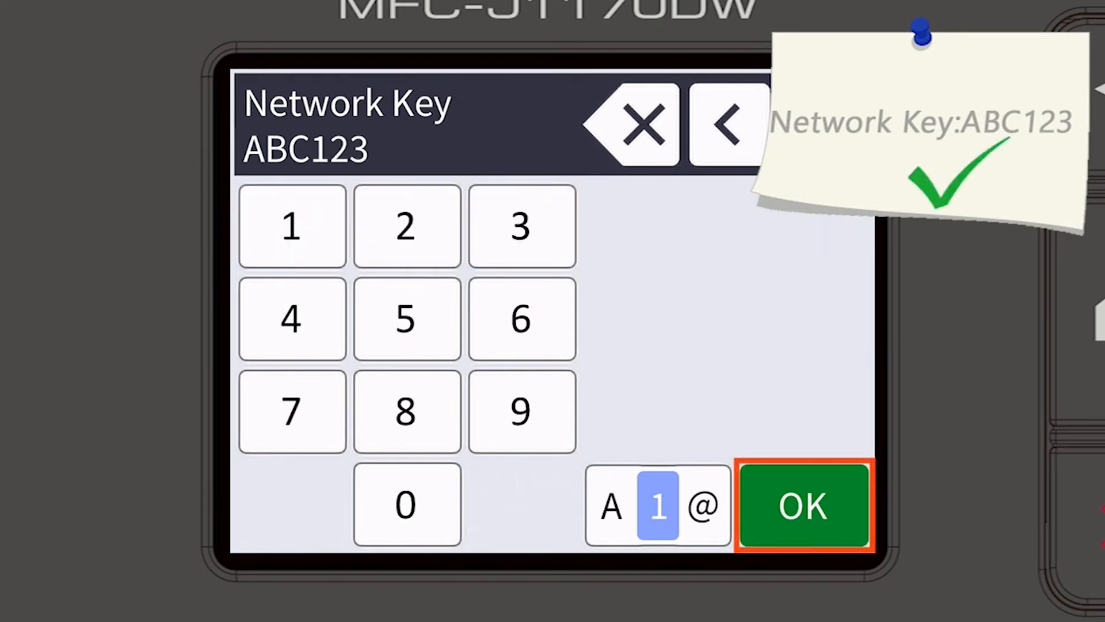
click(803, 505)
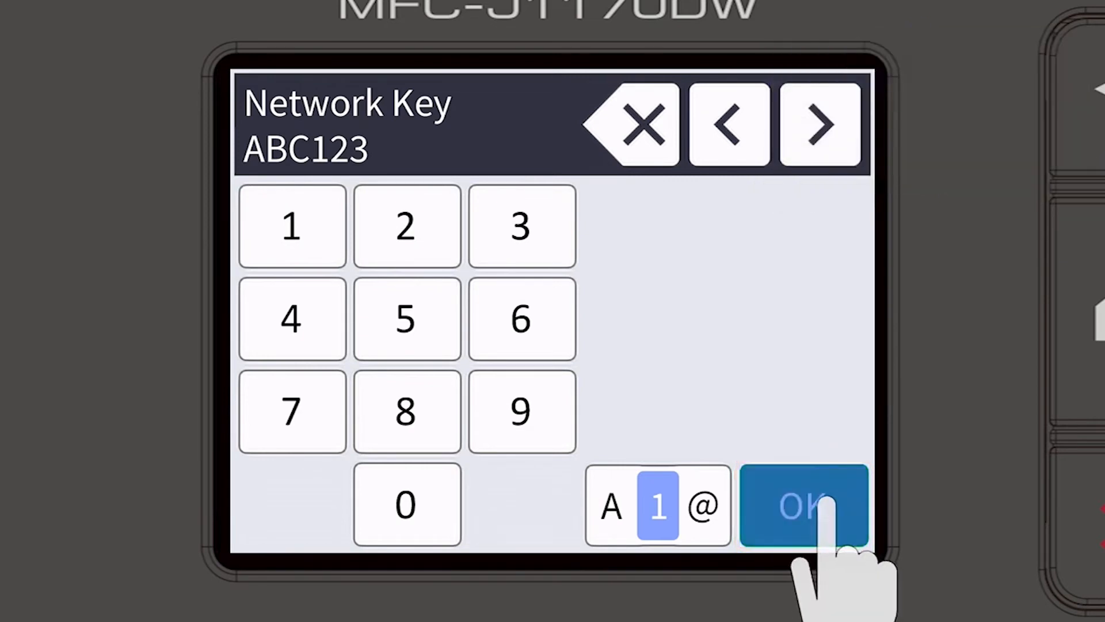
click(802, 504)
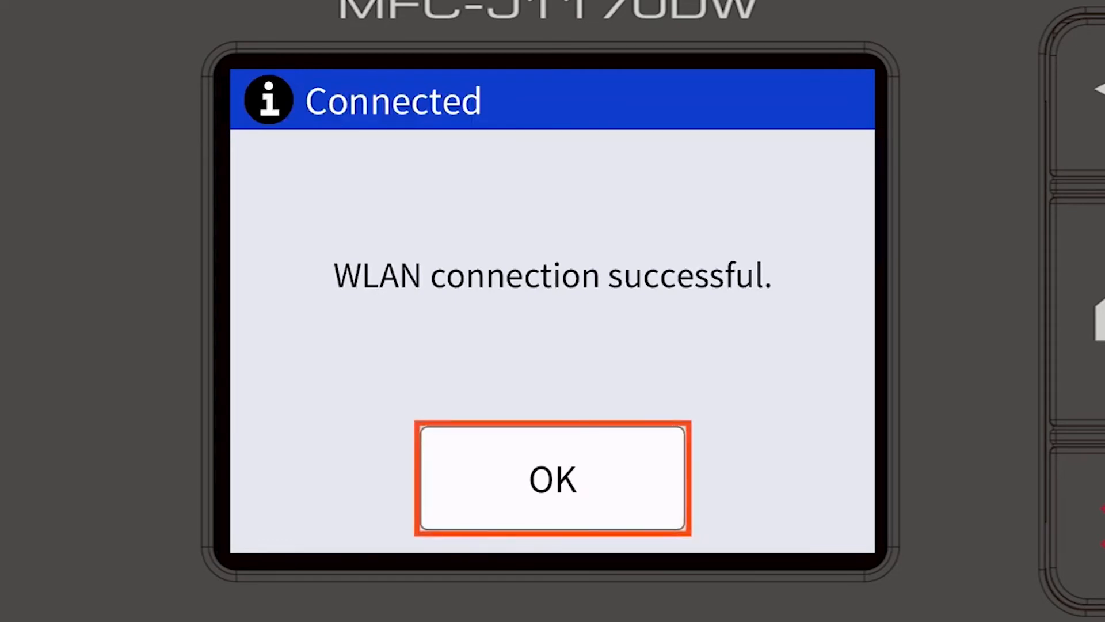
Acknowledge the Connected message and return the printer panel to its home screen.
click(551, 476)
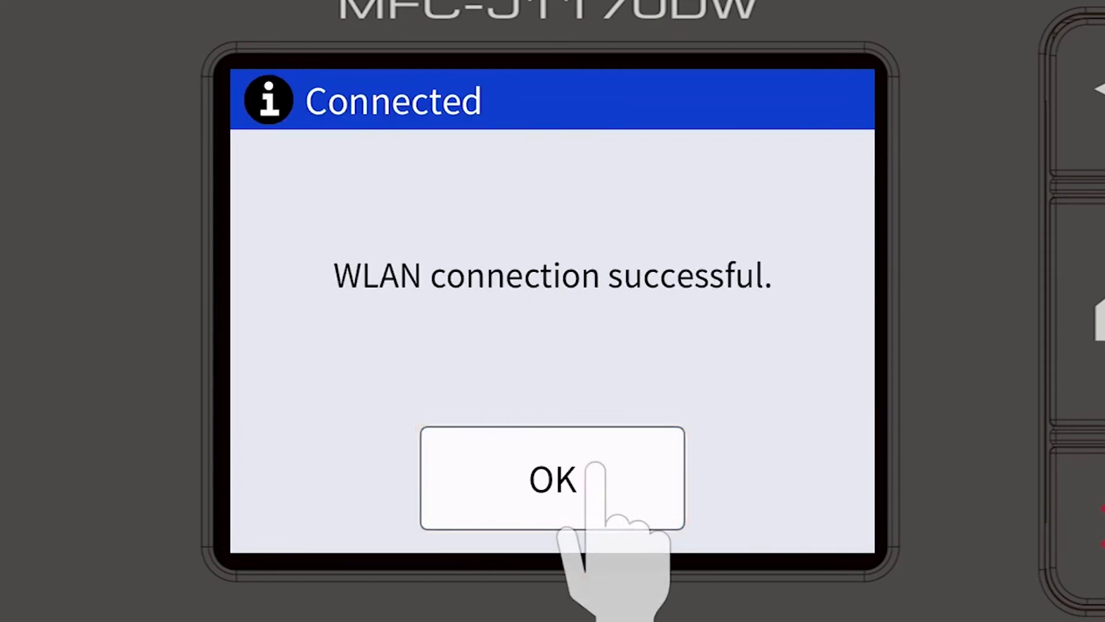
click(551, 478)
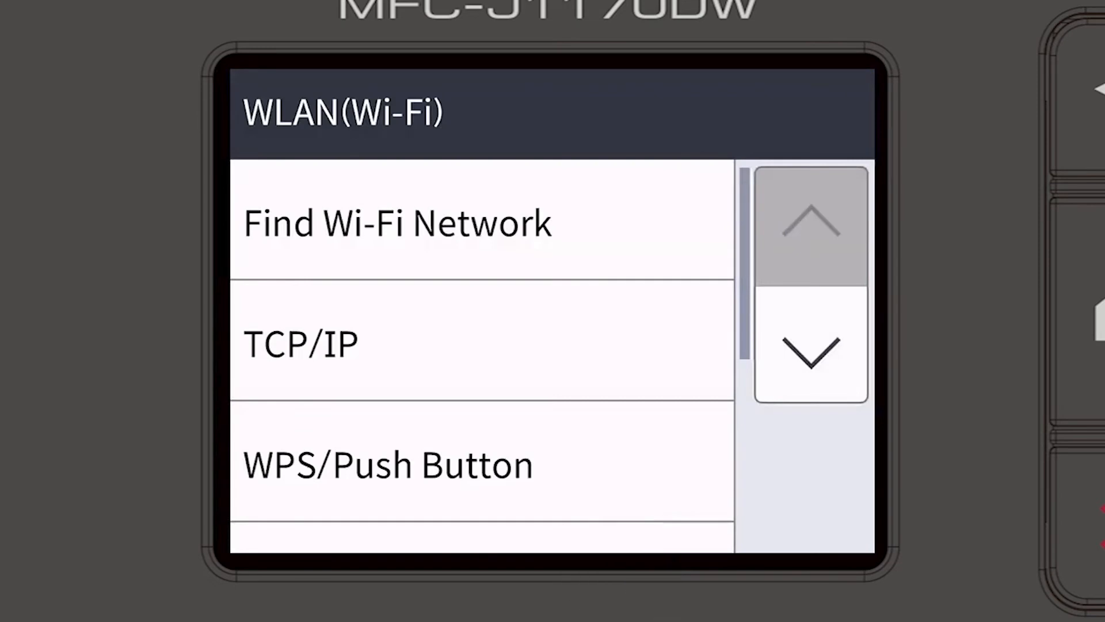
click(941, 318)
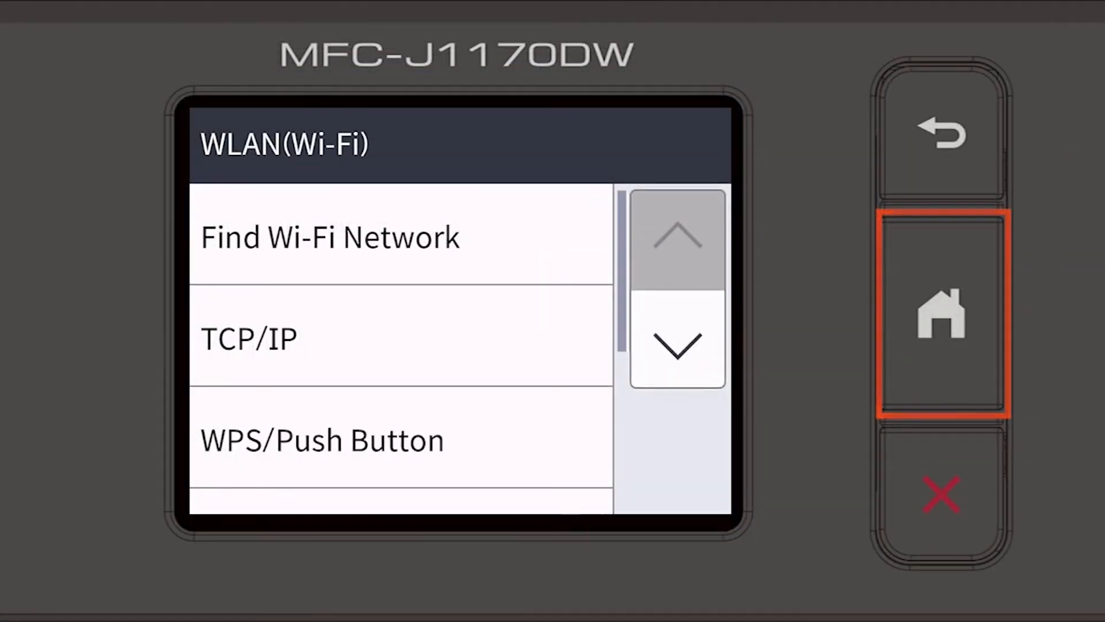
click(940, 316)
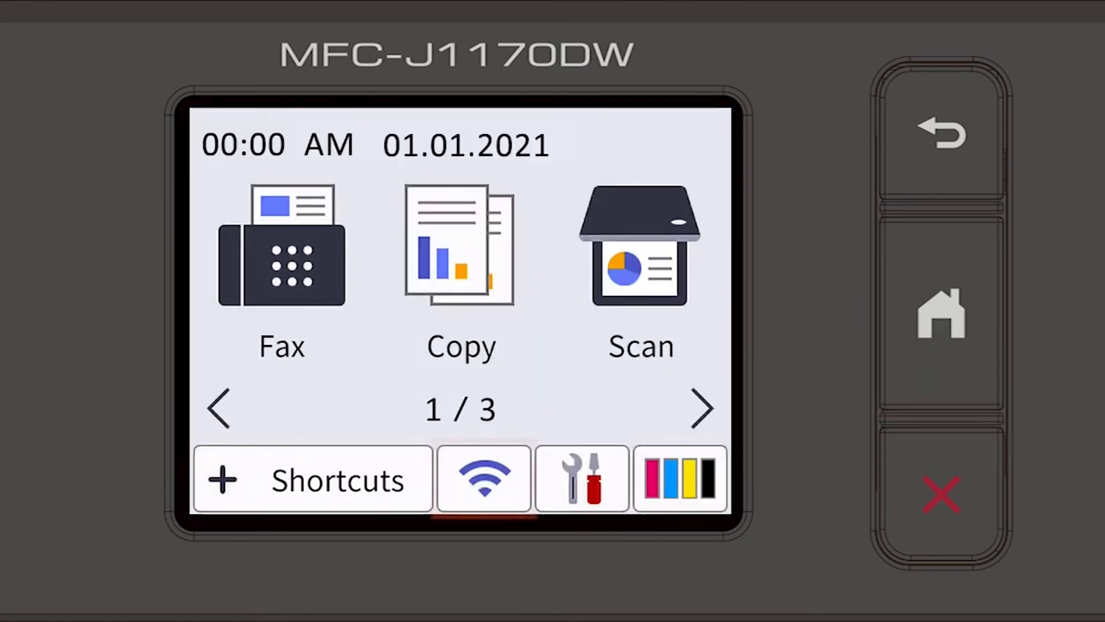
click(483, 479)
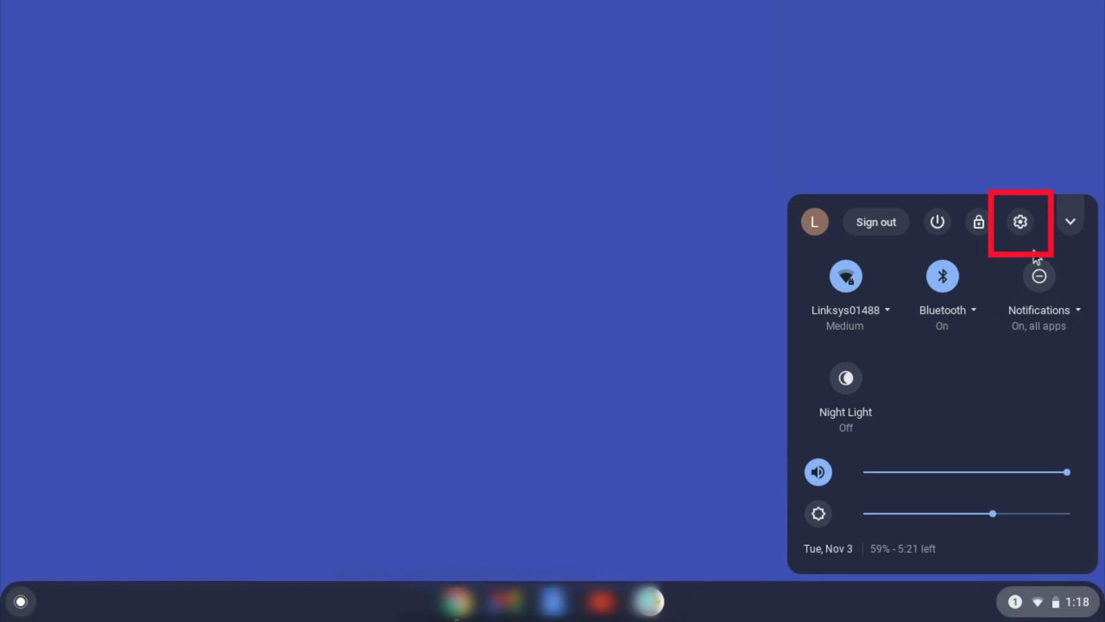
Reach the Printing section of Chrome OS Settings via the gear and Advanced sidebar.
click(1020, 221)
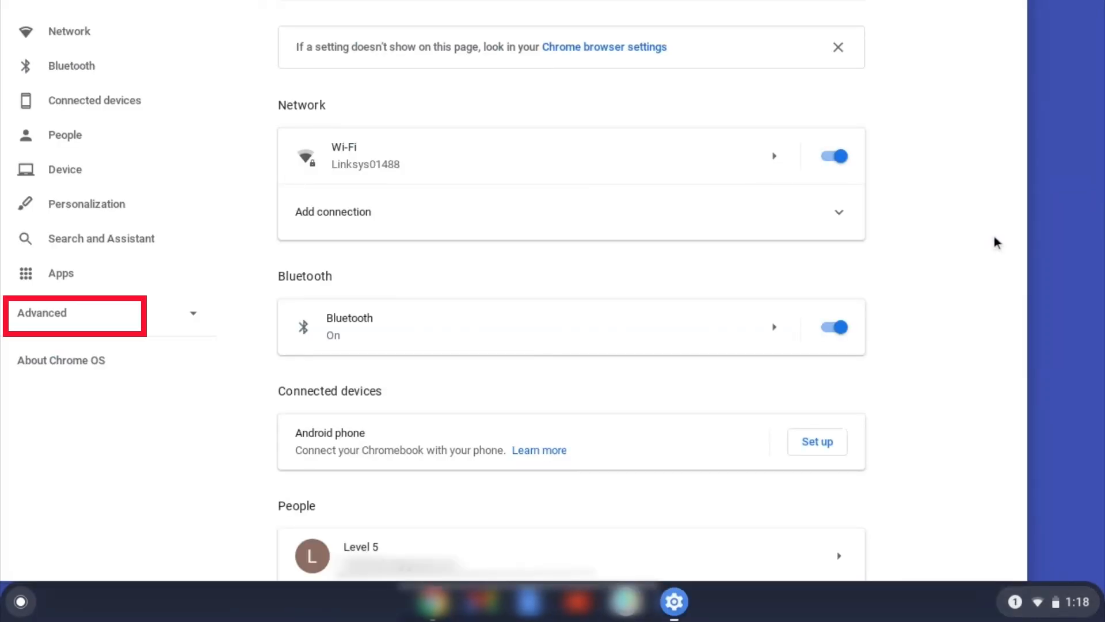
mouse_move(102, 334)
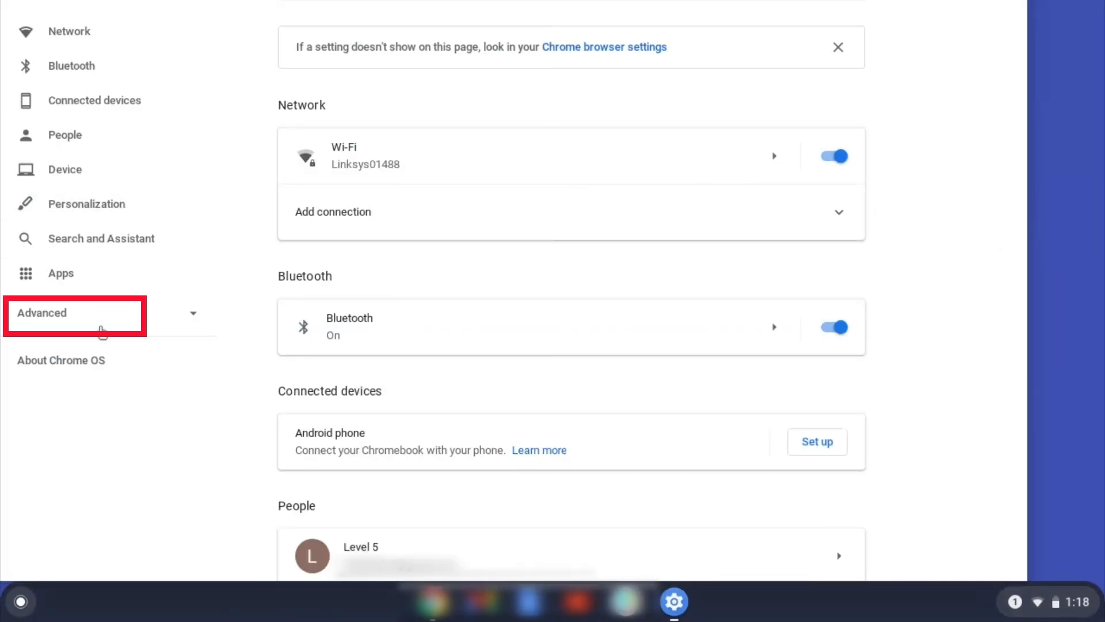
click(75, 312)
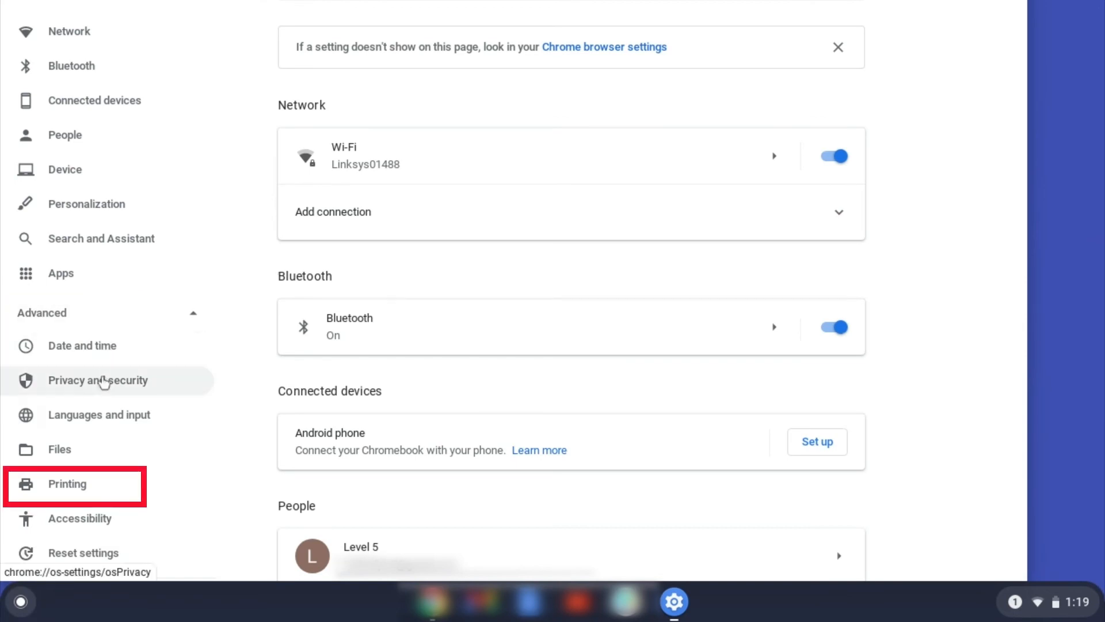
mouse_move(66, 483)
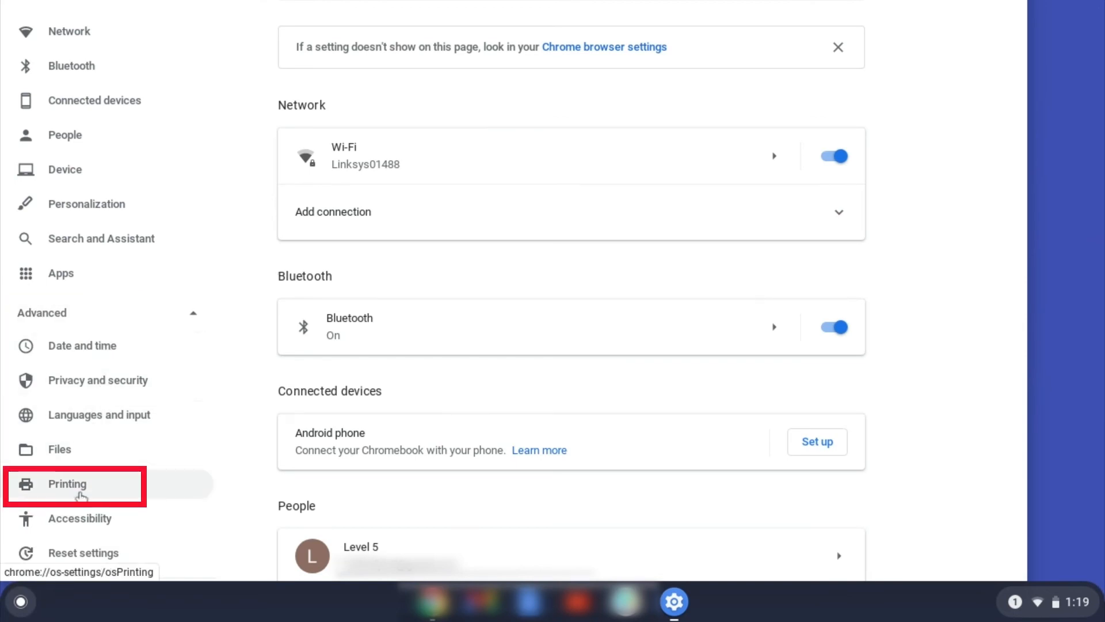
click(66, 483)
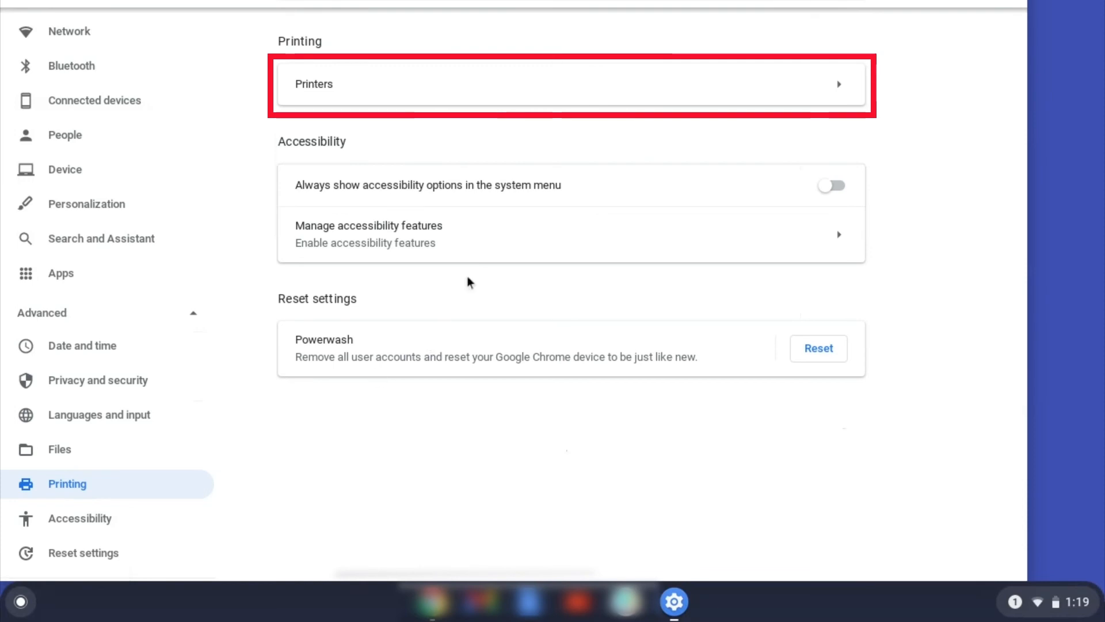
mouse_move(596, 97)
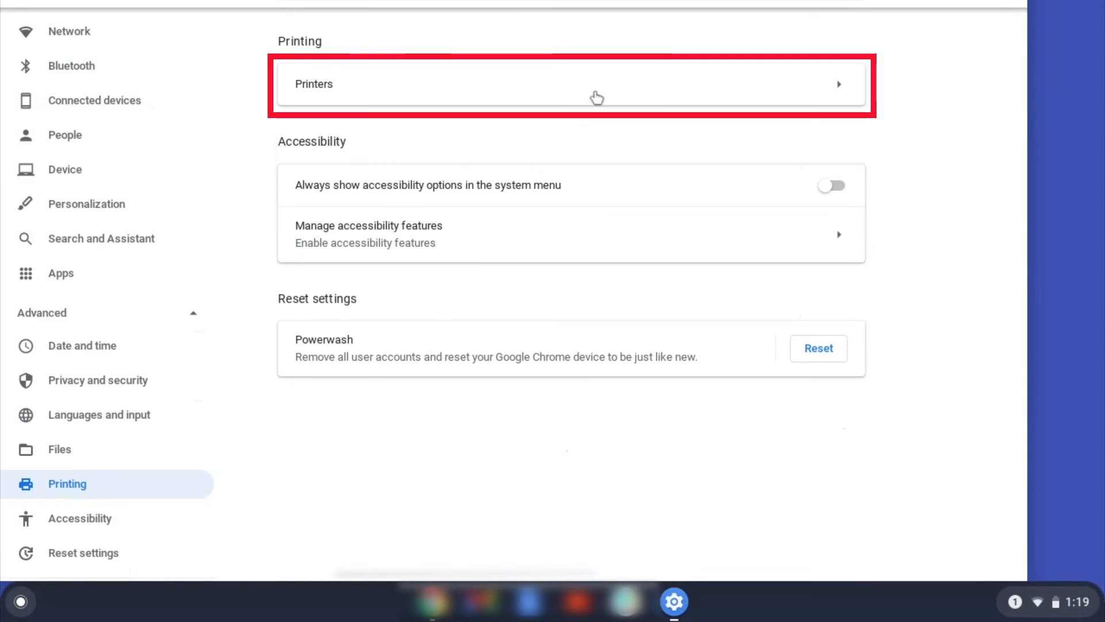
Save the detected Brother MFC-J1170DW series in the Printers list.
click(572, 84)
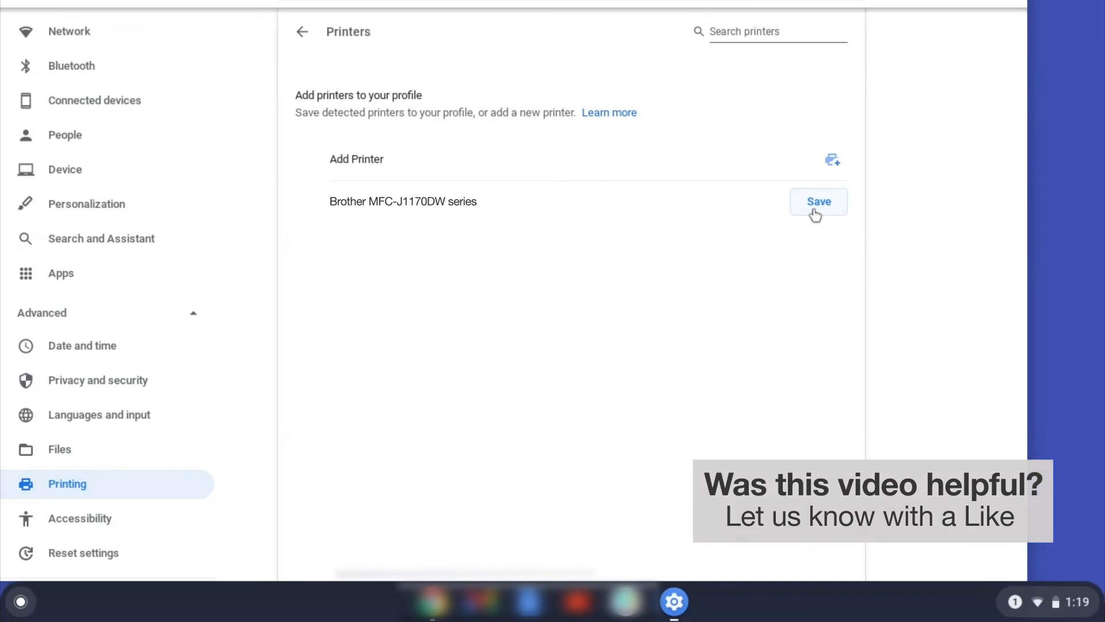
click(817, 201)
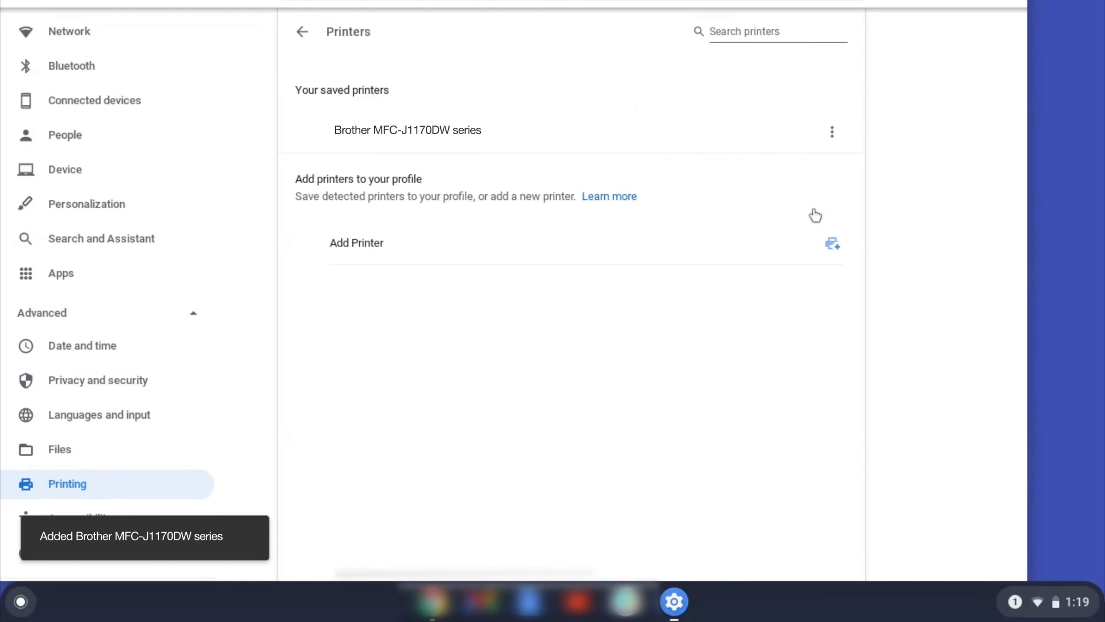